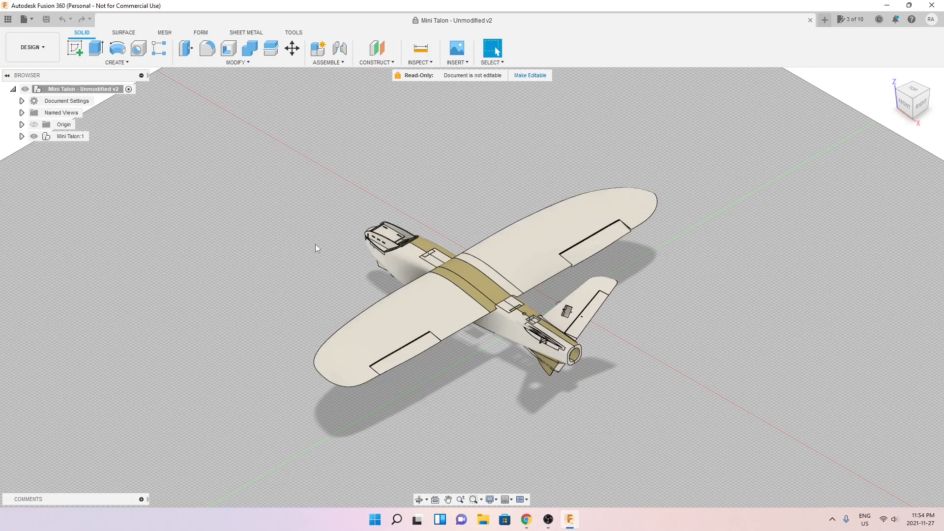
mouse_move(238, 252)
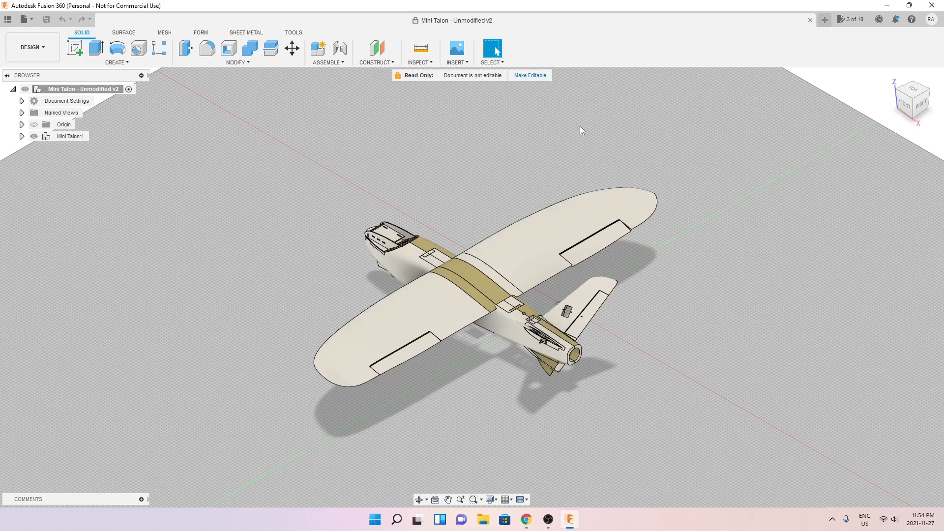
mouse_move(463, 156)
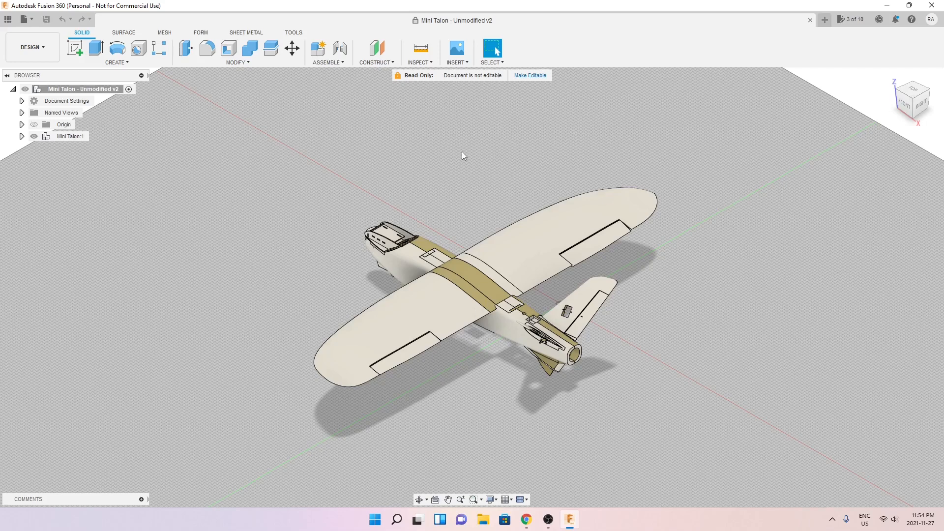
mouse_move(367, 445)
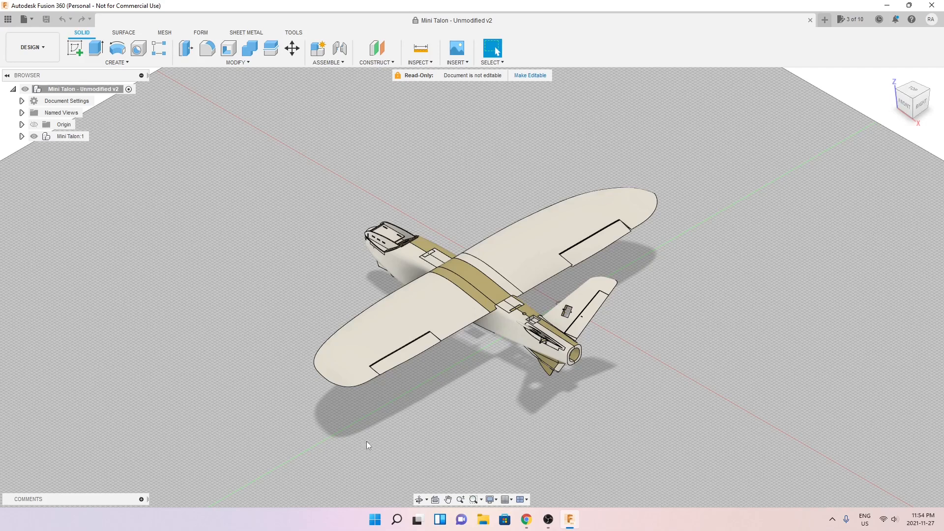
Switch from Fusion 360 to Chrome to view the Mini Talon model's GrabCAD page
left_click(526, 519)
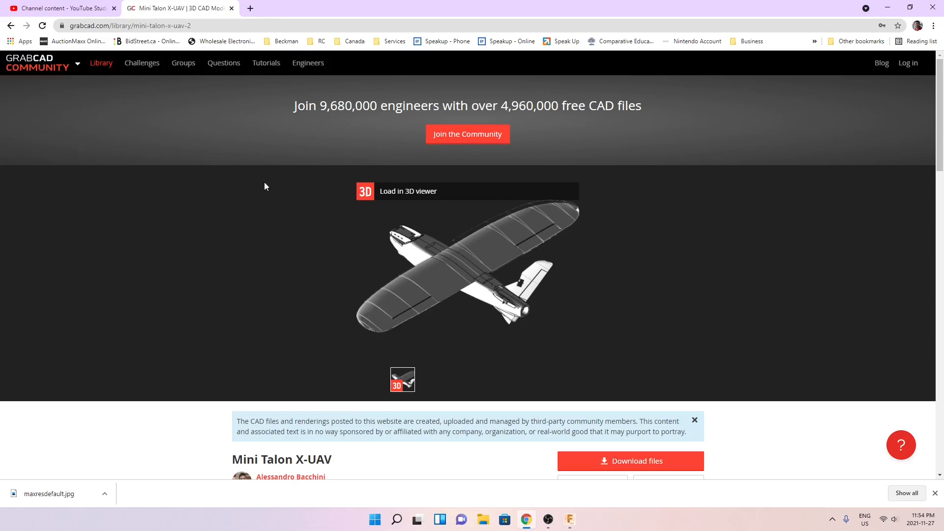
mouse_move(703, 227)
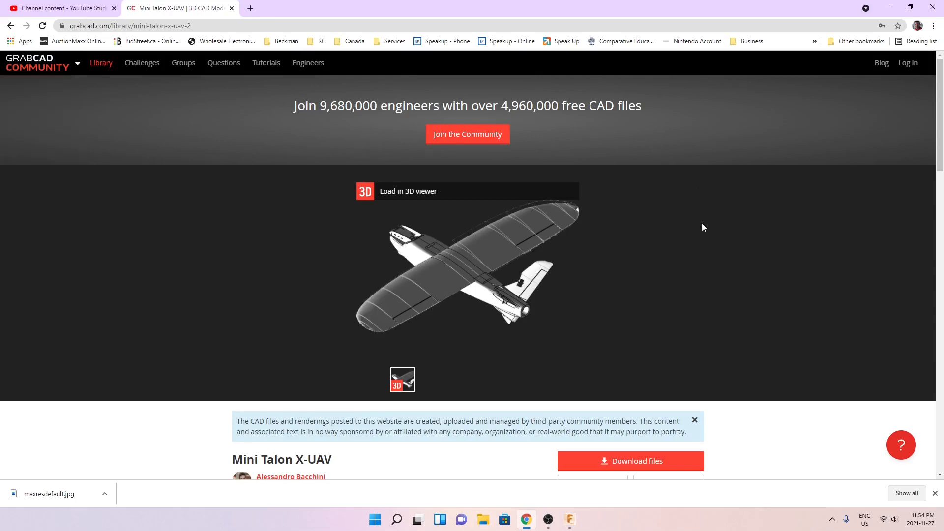
mouse_move(692, 248)
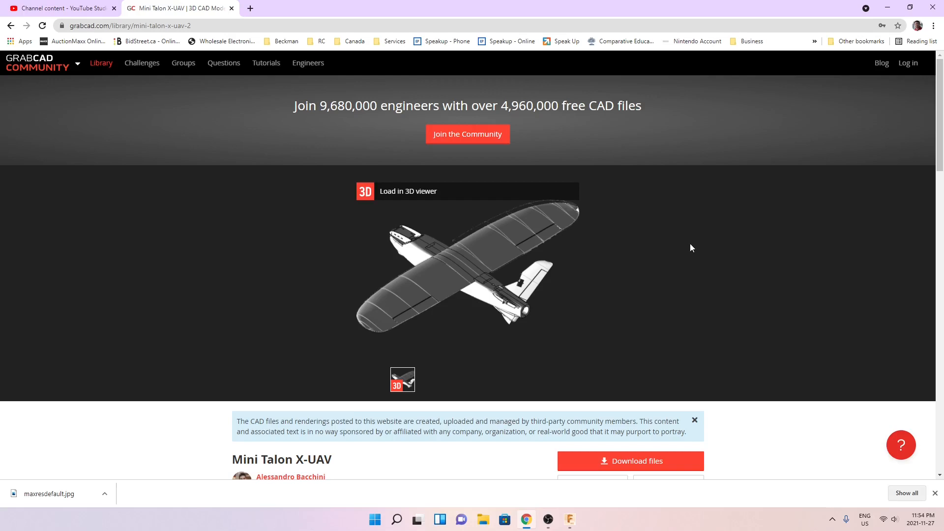
scroll("down", 3)
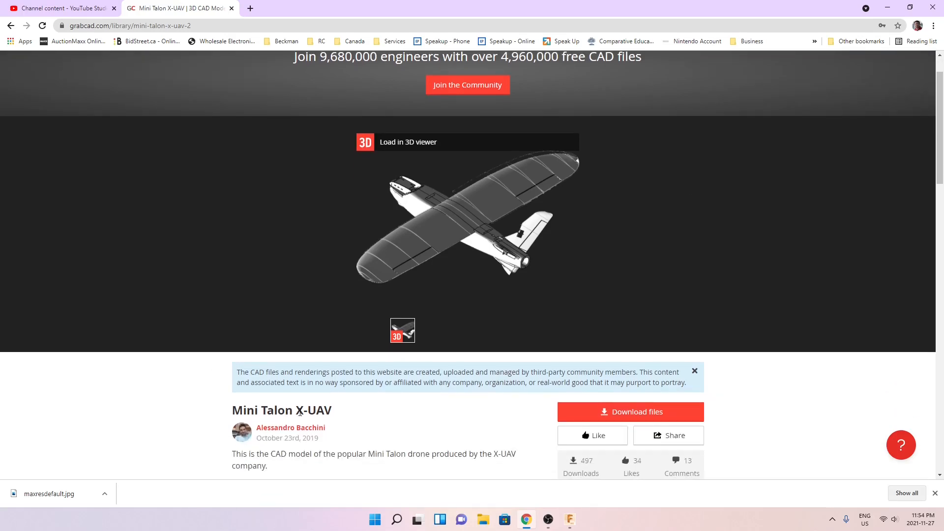
double_click(312, 410)
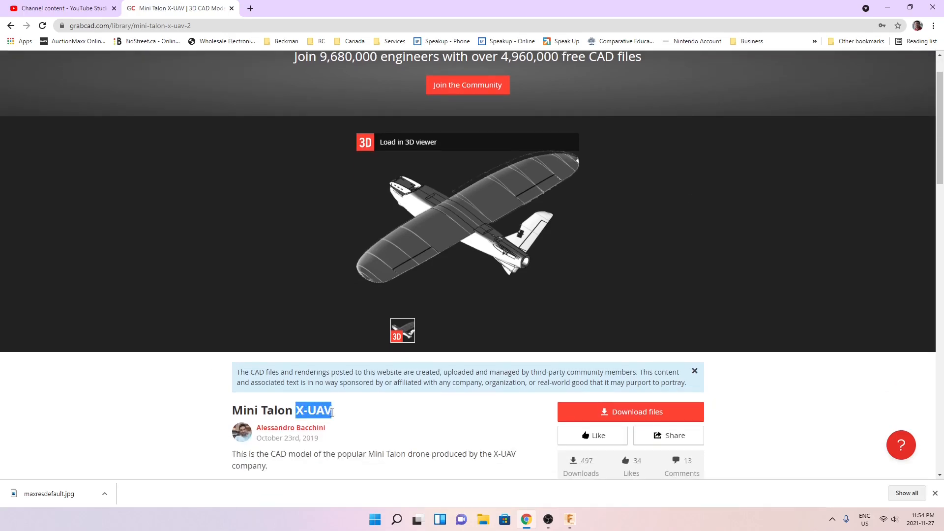
left_click(312, 412)
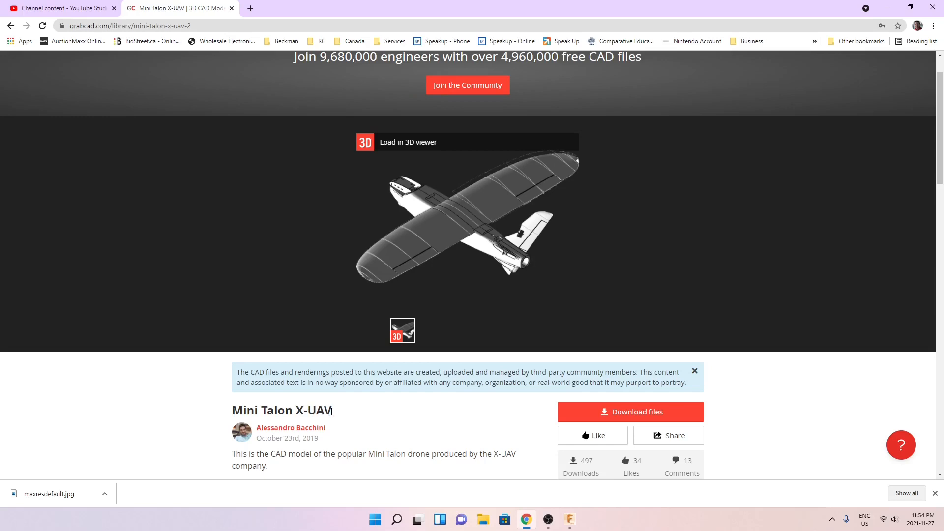
mouse_move(335, 404)
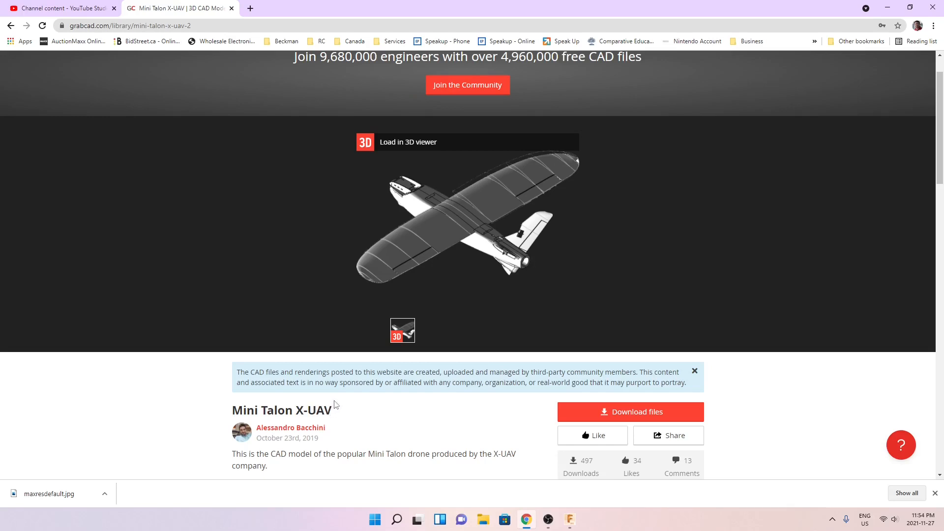
mouse_move(444, 397)
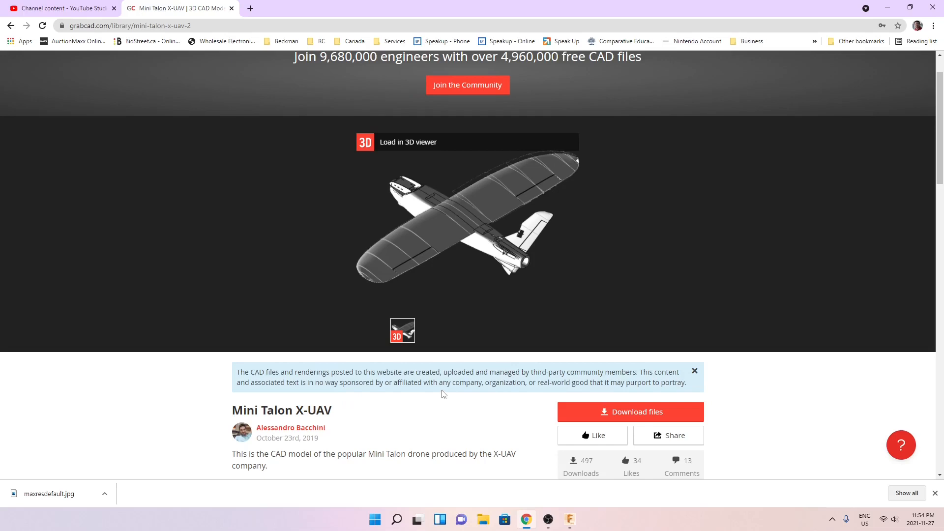
scroll("up", 3)
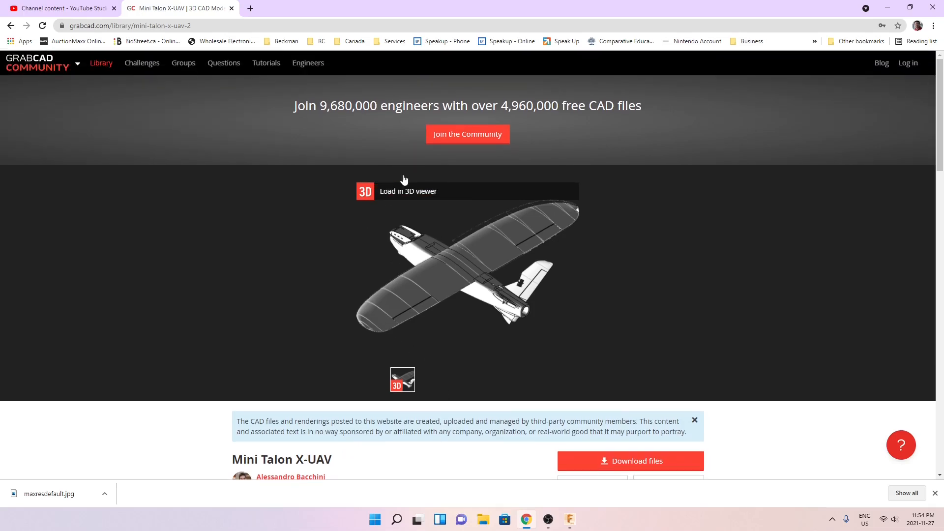
scroll("down", 3)
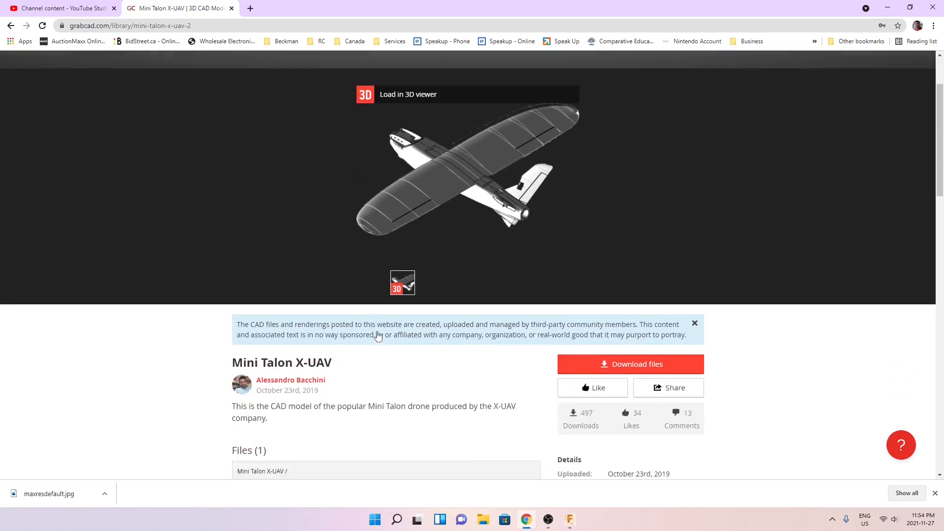
scroll("down", 3)
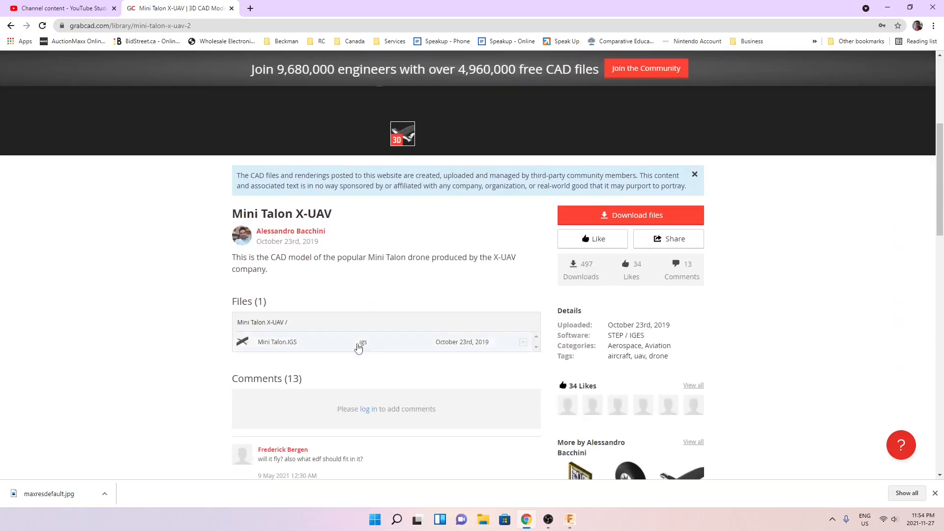
mouse_move(361, 345)
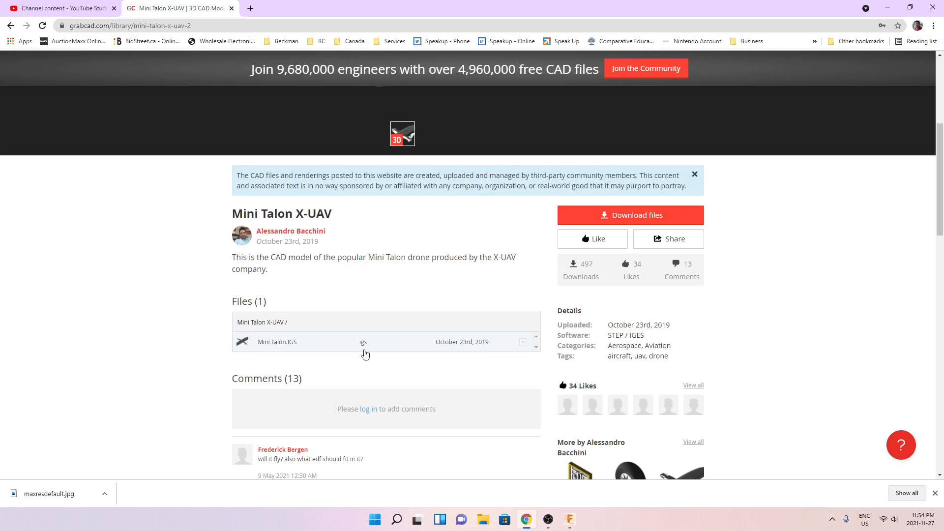
mouse_move(321, 345)
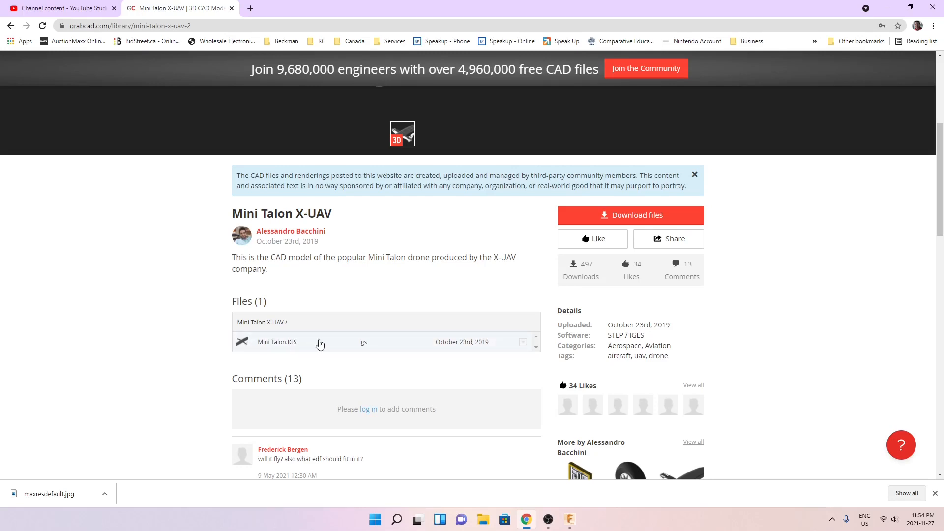
mouse_move(340, 357)
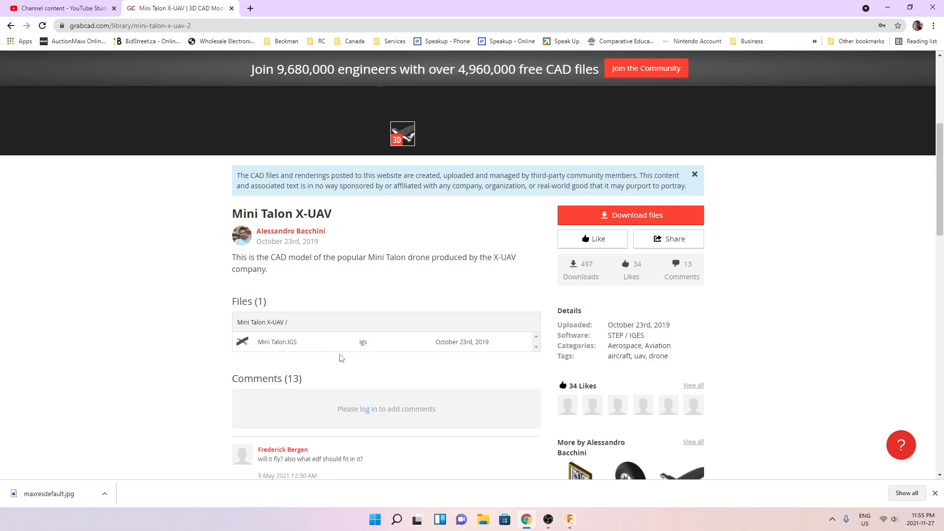
mouse_move(354, 376)
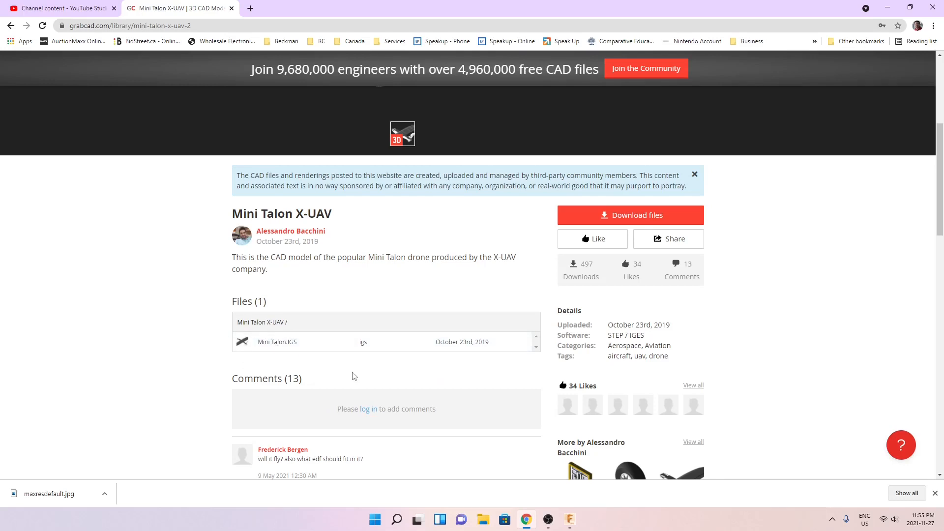
scroll("up", 3)
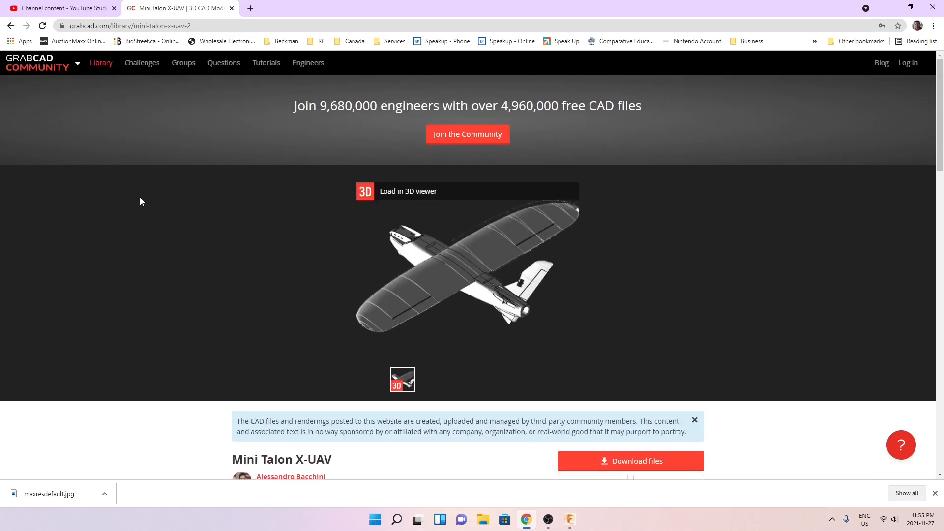
mouse_move(538, 153)
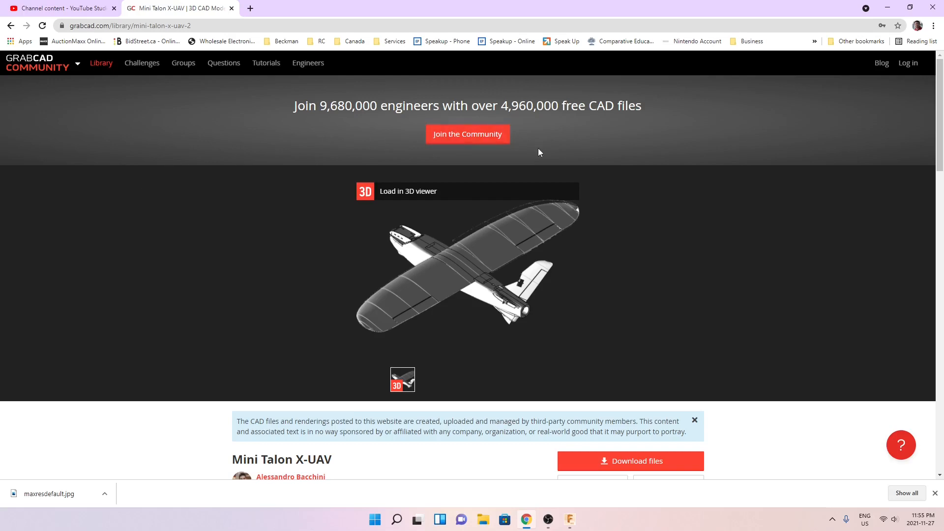
mouse_move(205, 251)
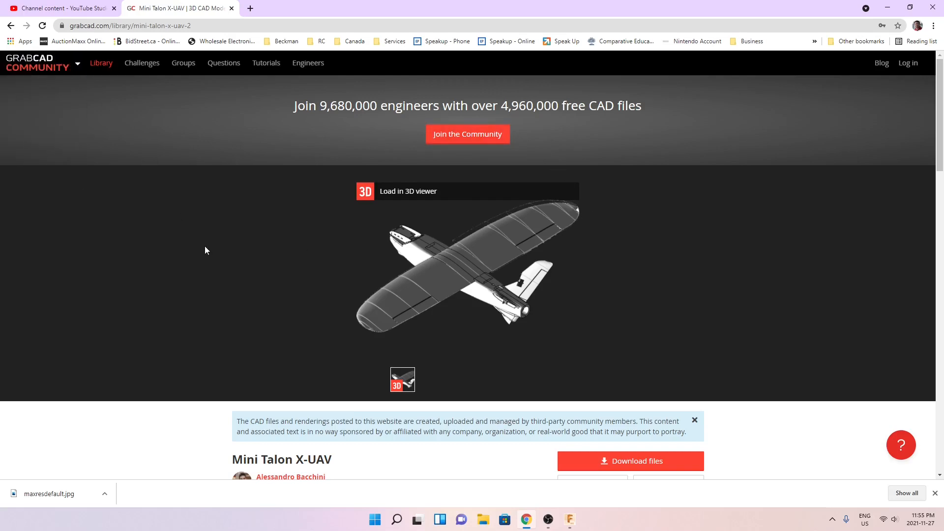
scroll("down", 3)
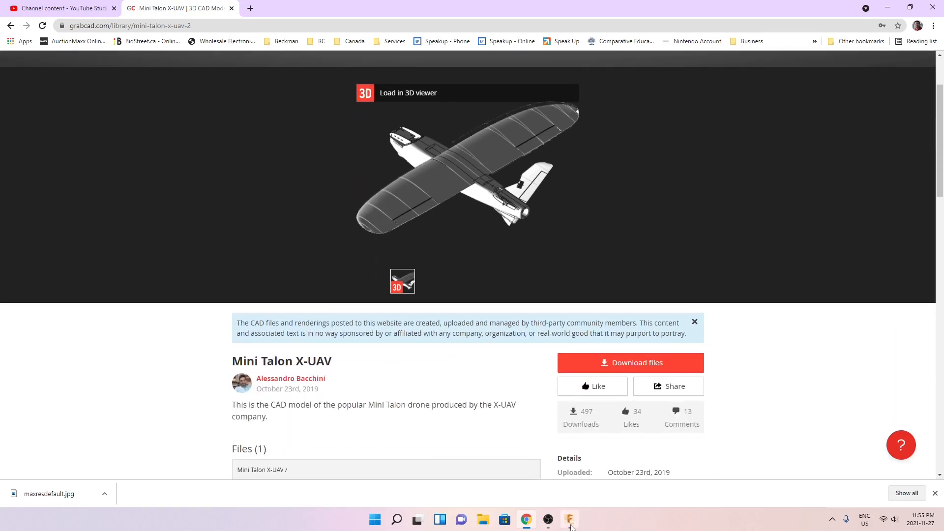
Switch back to the Mini Talon model in Fusion 360 from the taskbar
left_click(569, 520)
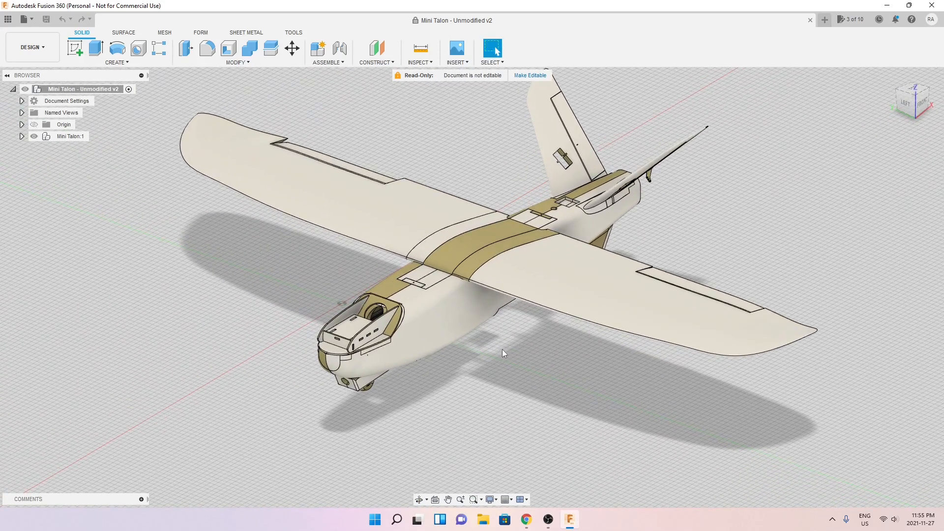
mouse_move(499, 361)
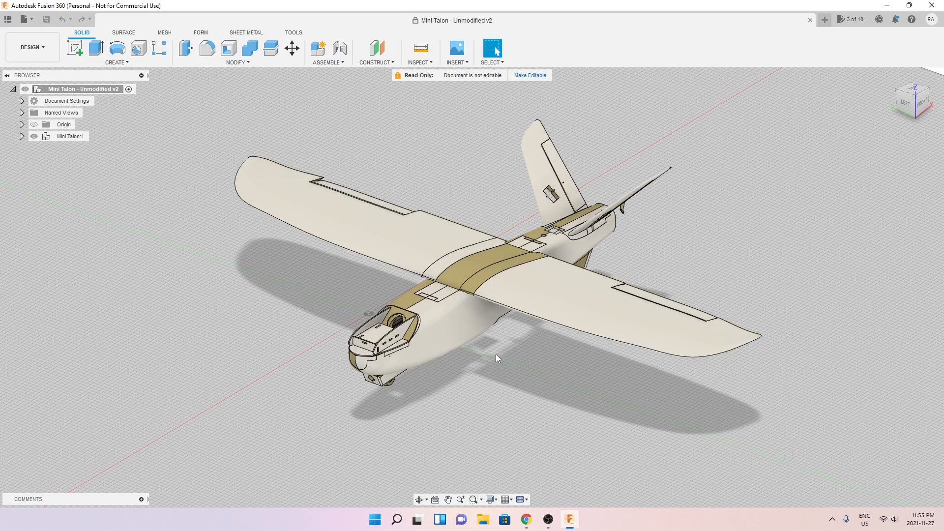
mouse_move(509, 361)
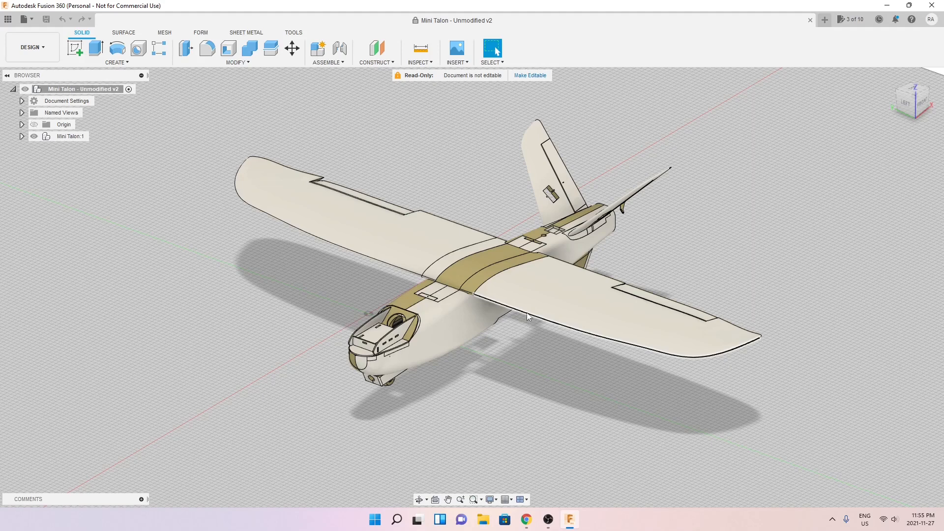
mouse_move(544, 326)
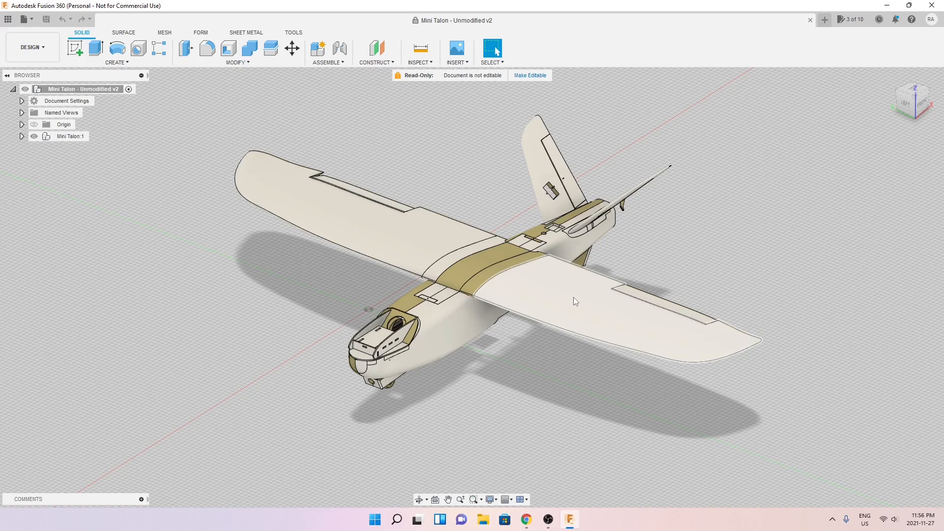
mouse_move(525, 302)
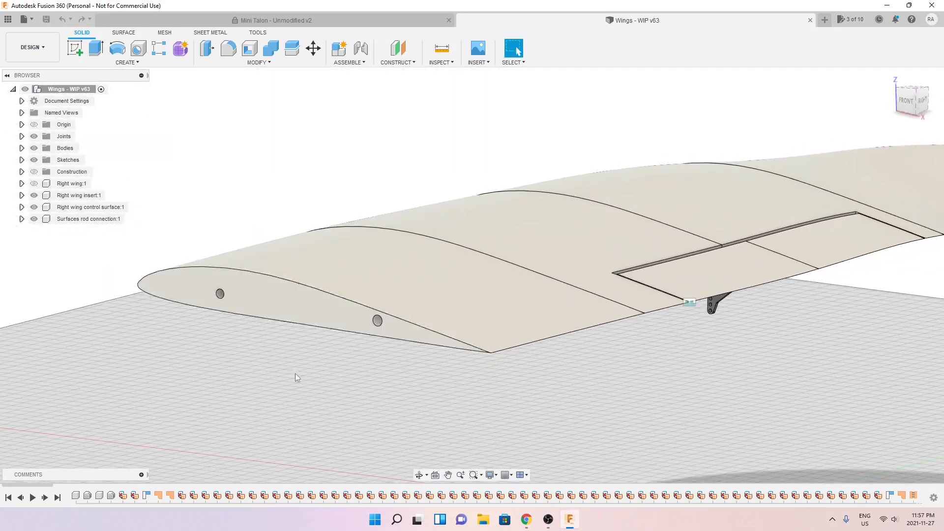
Show the Inspect menu's analysis tools over the Wings WIP v63 right wing
left_click(441, 63)
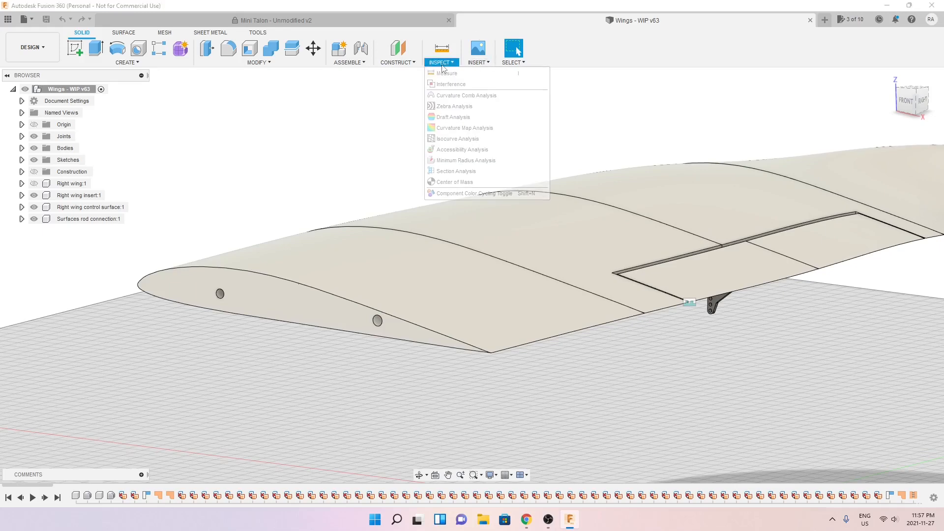
Start a Section Analysis using the right wing's end face as the cut plane
left_click(455, 170)
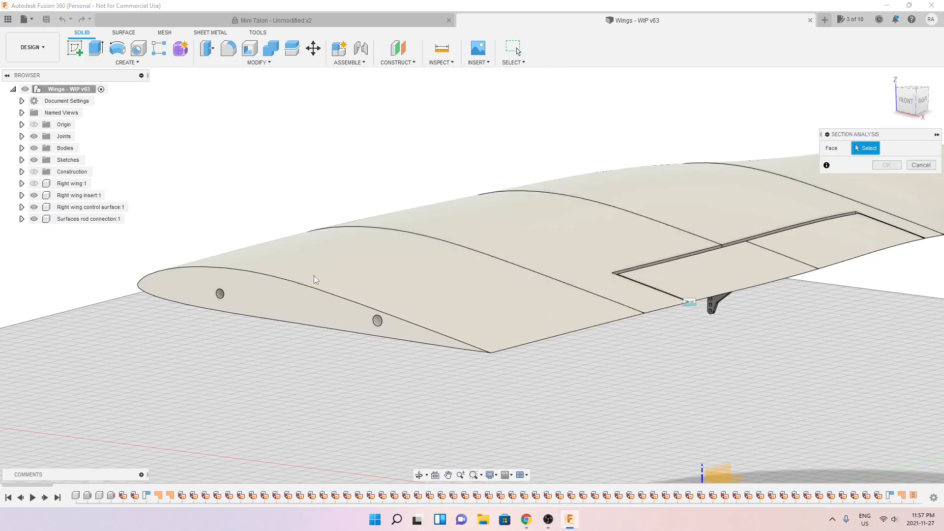
left_click(272, 295)
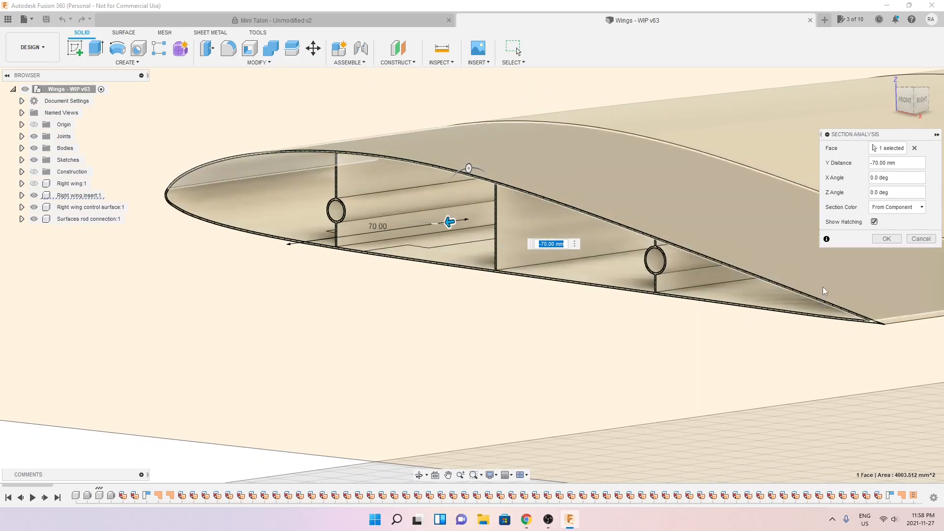
mouse_move(648, 164)
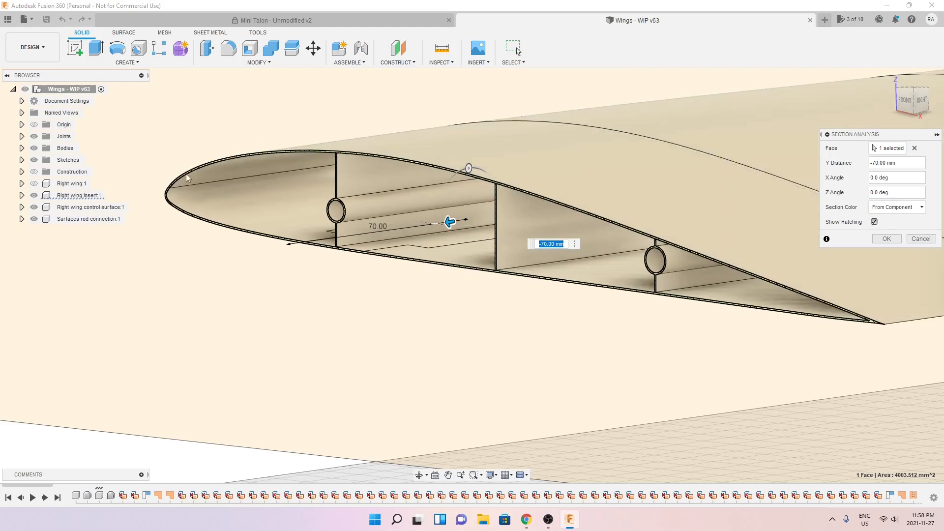
mouse_move(238, 69)
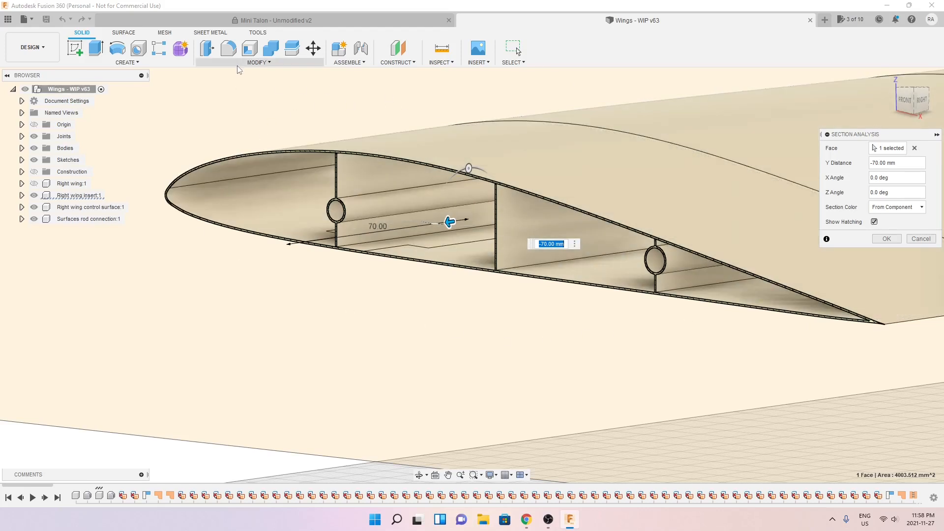
left_click(259, 62)
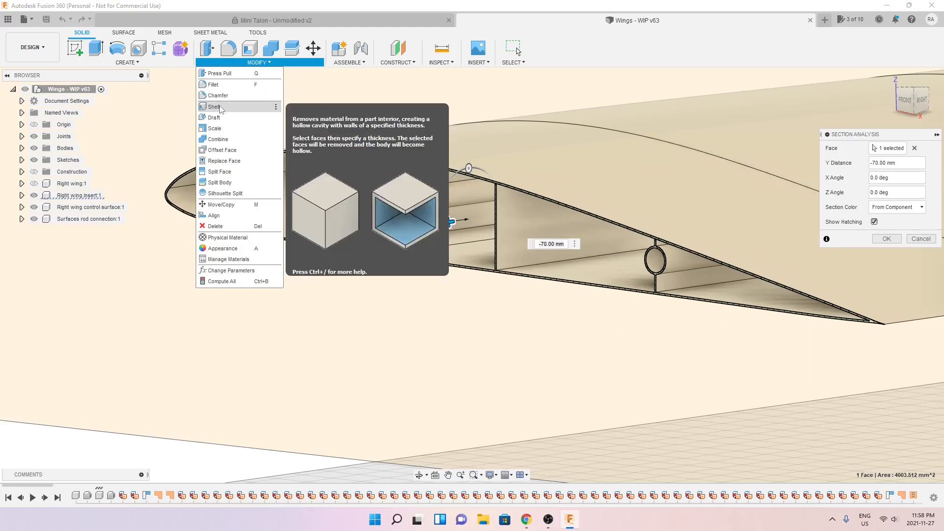
left_click(374, 314)
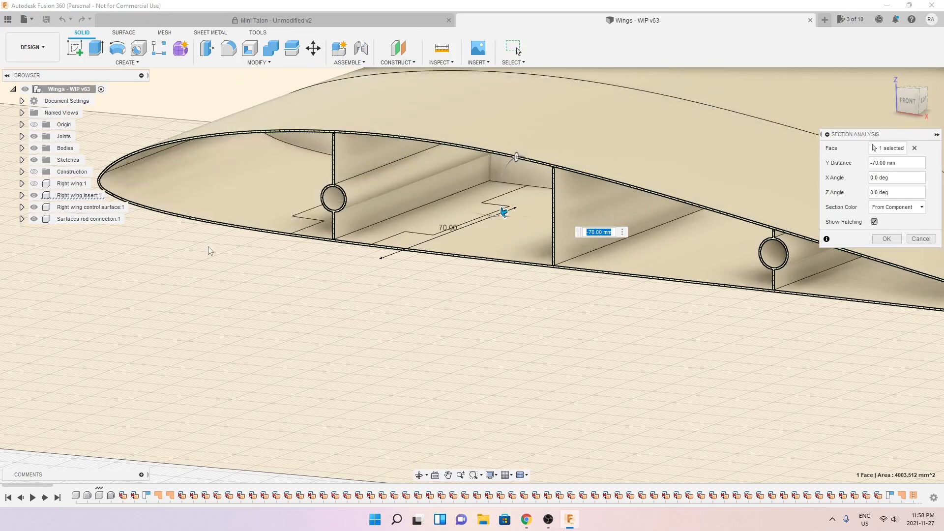
mouse_move(466, 303)
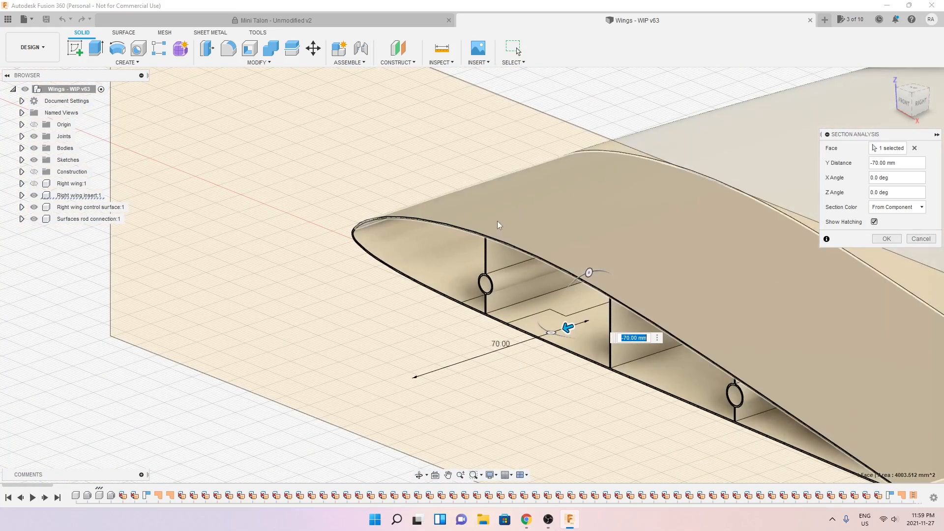
mouse_move(662, 178)
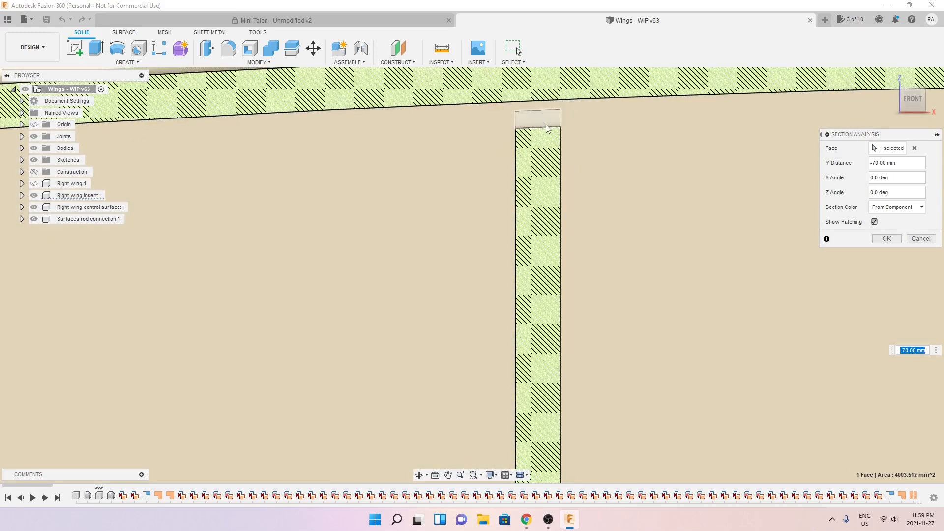
mouse_move(542, 124)
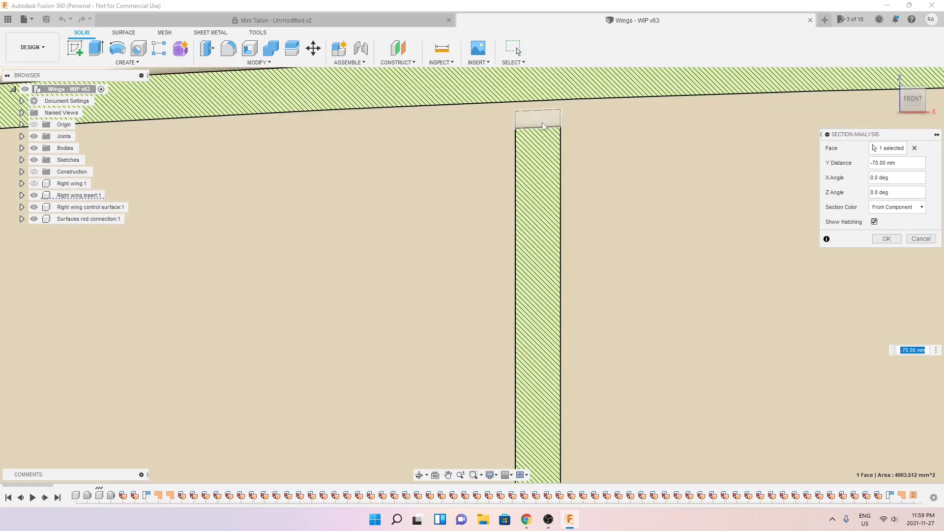
mouse_move(544, 125)
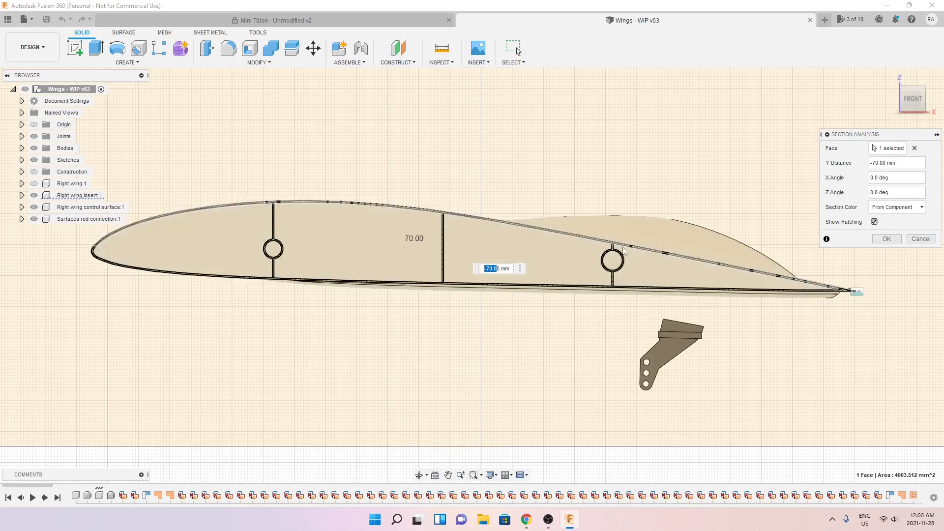
mouse_move(100, 247)
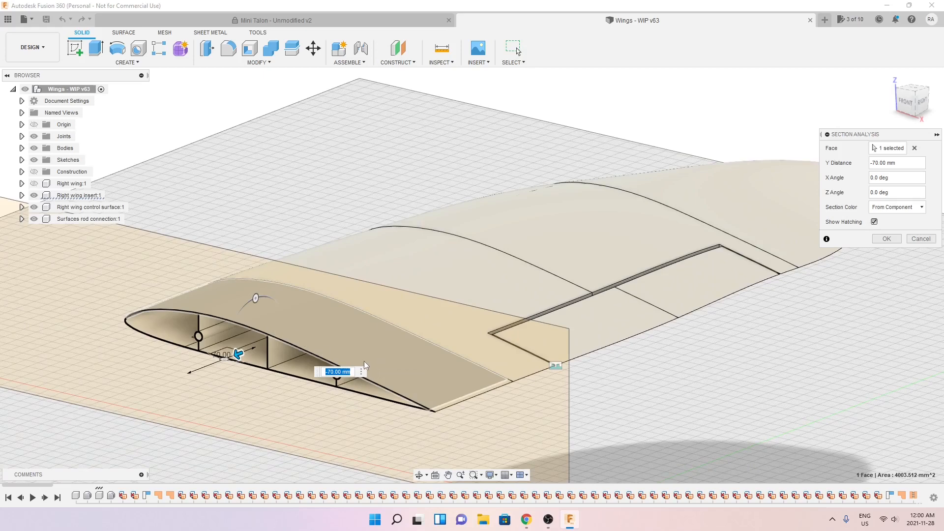
mouse_move(860, 259)
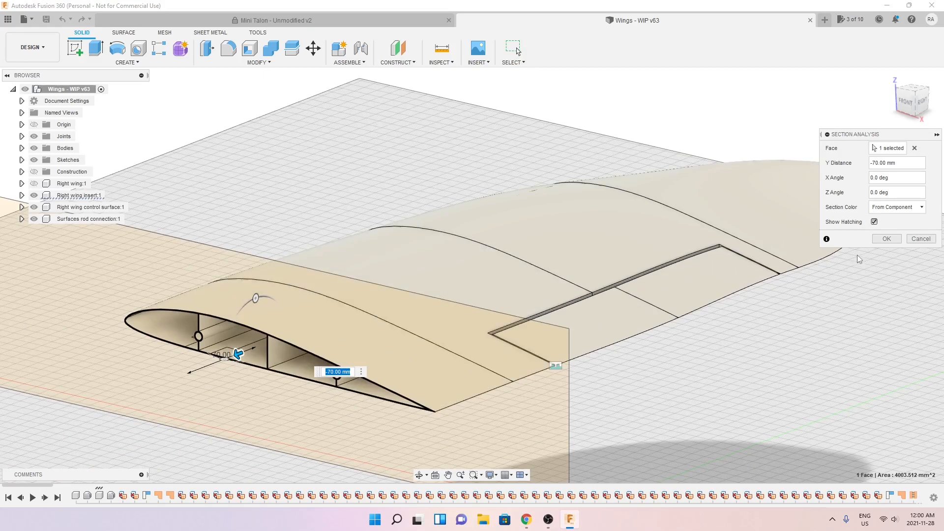
Cancel the Section Analysis so the right wing shows whole and uncut
left_click(921, 239)
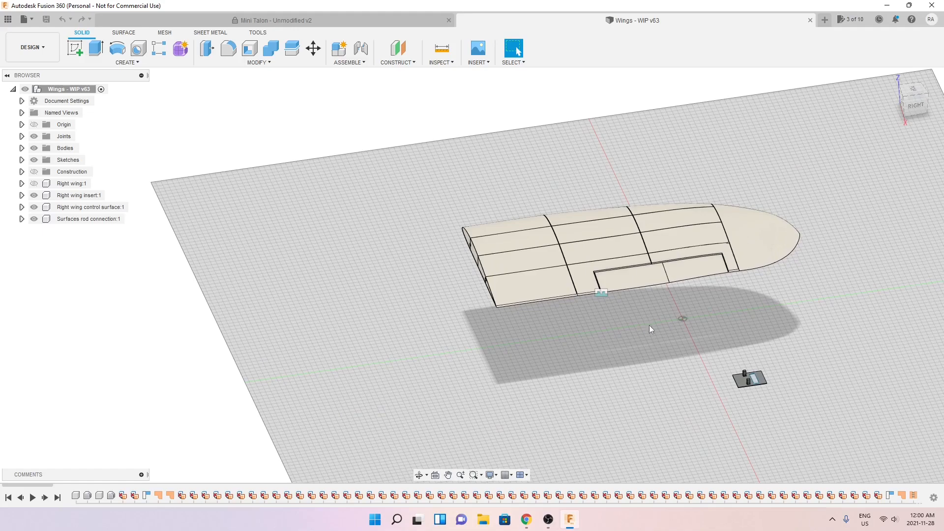
mouse_move(662, 156)
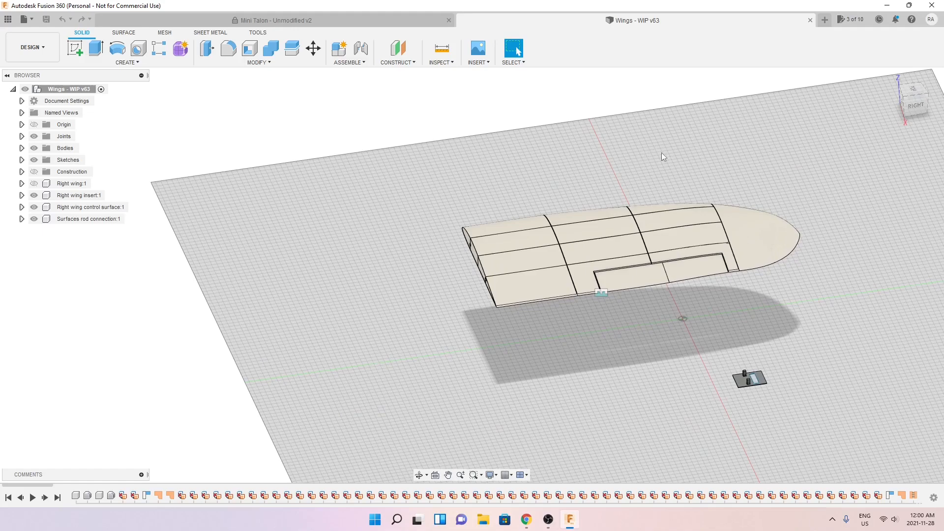
mouse_move(30, 48)
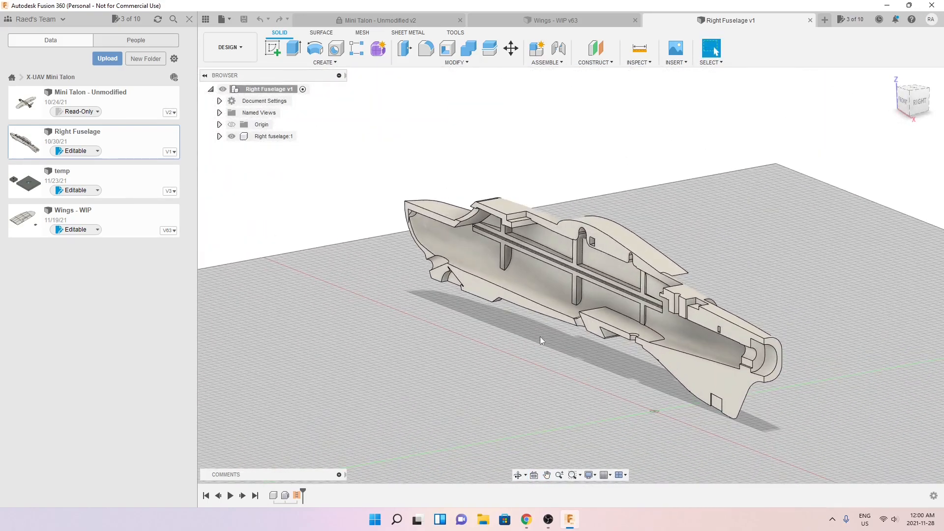
mouse_move(539, 328)
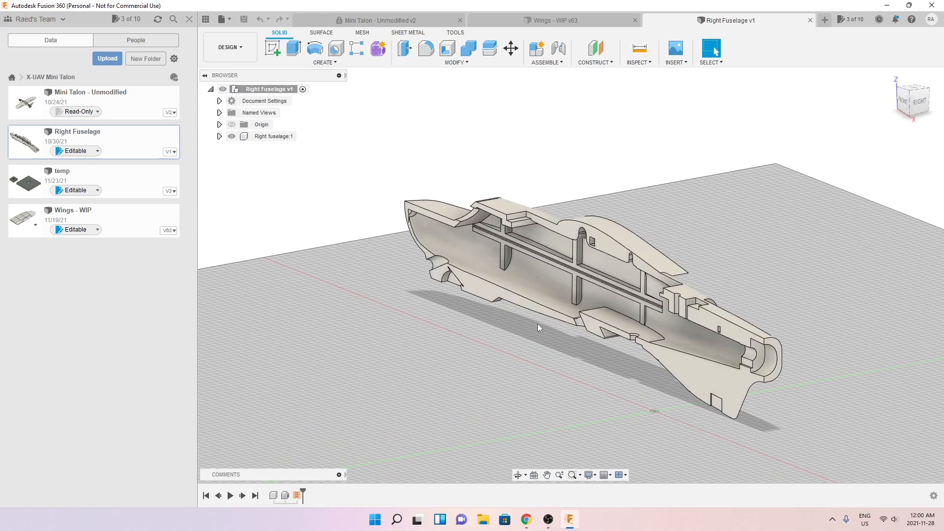
Hide the Data Panel after opening the Right Fuselage v1 design
left_click(204, 19)
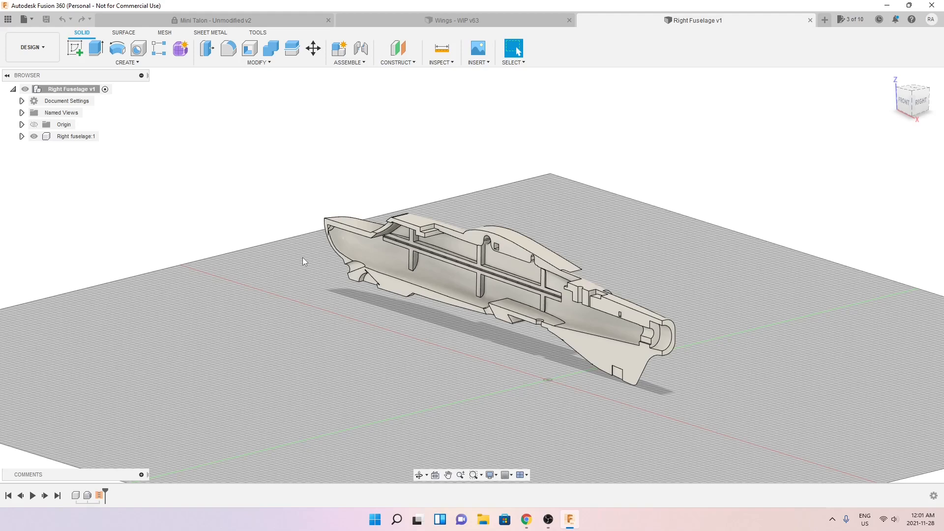
mouse_move(321, 221)
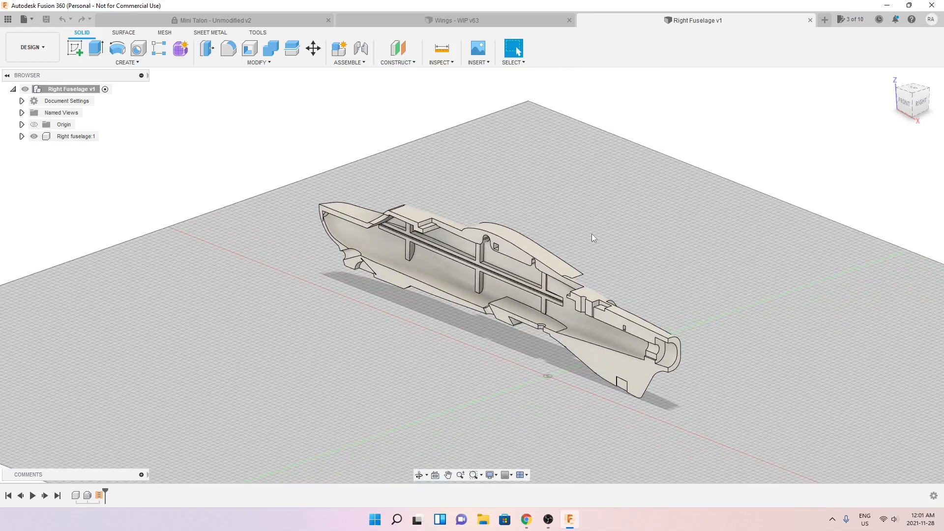
scroll("up", 3)
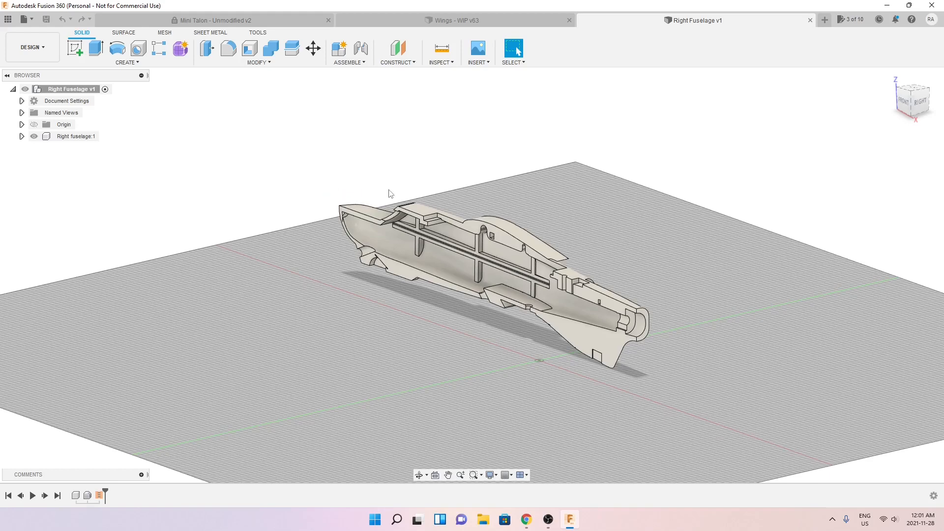
mouse_move(532, 230)
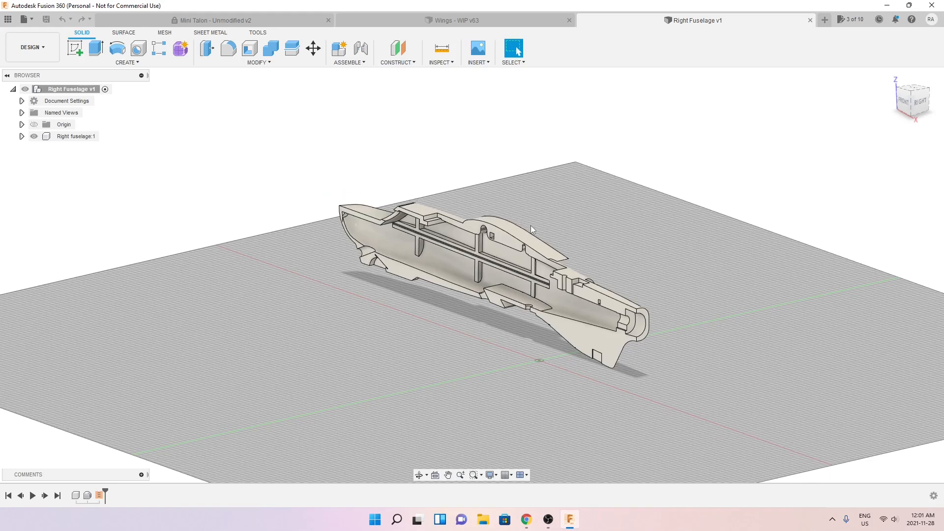
mouse_move(543, 232)
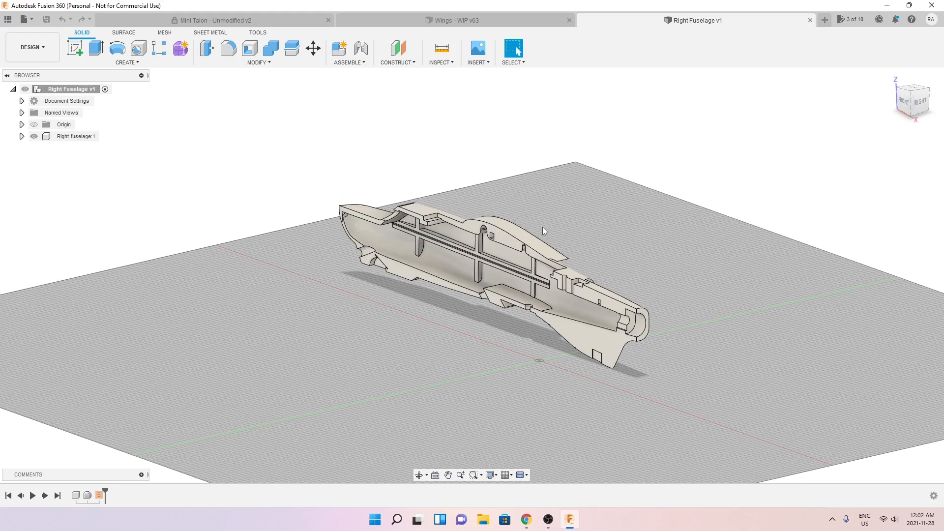
mouse_move(611, 247)
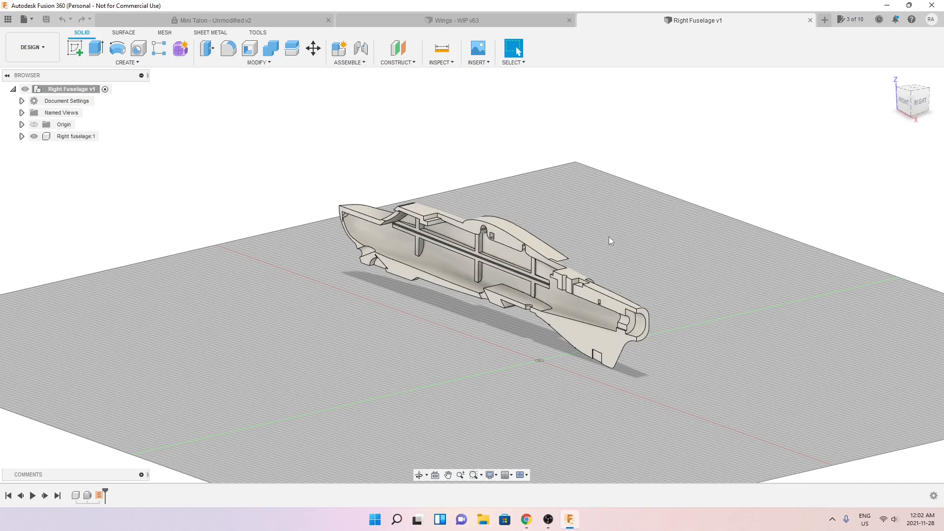
mouse_move(434, 207)
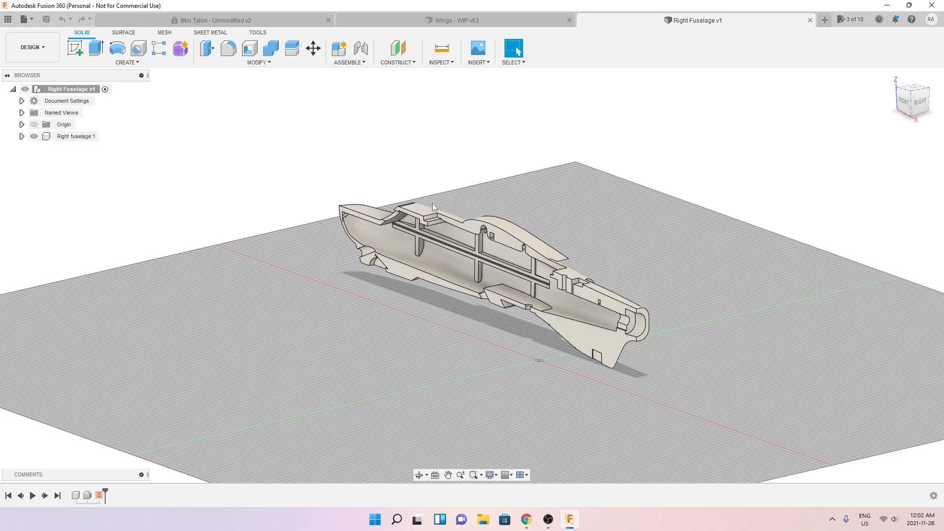
mouse_move(548, 195)
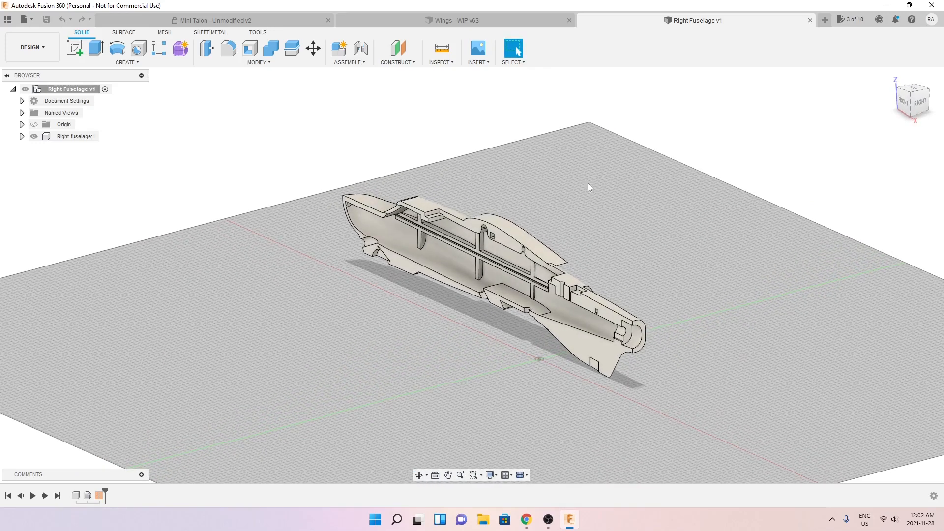
mouse_move(662, 236)
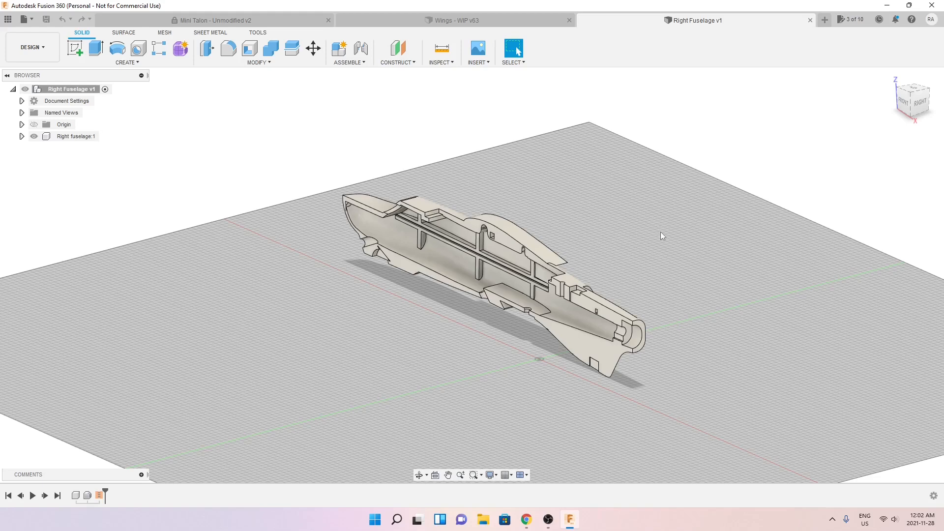
mouse_move(336, 284)
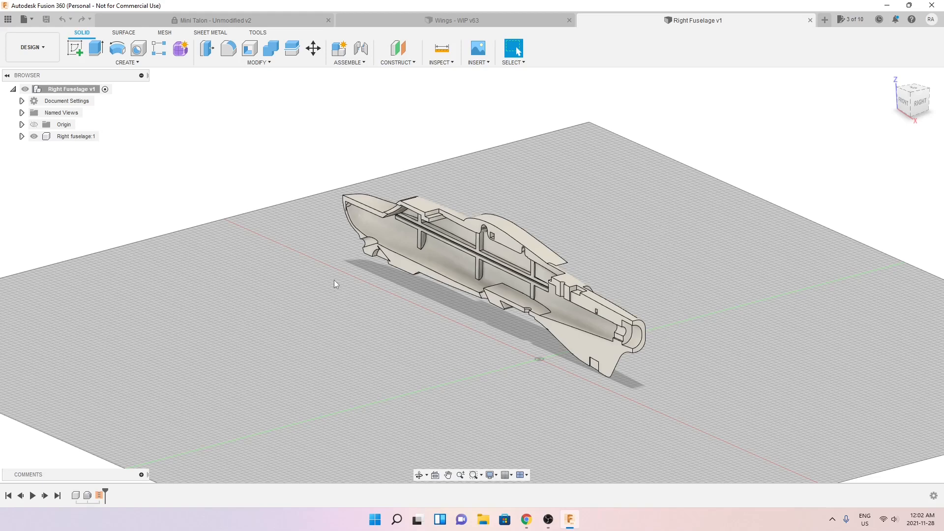
mouse_move(313, 176)
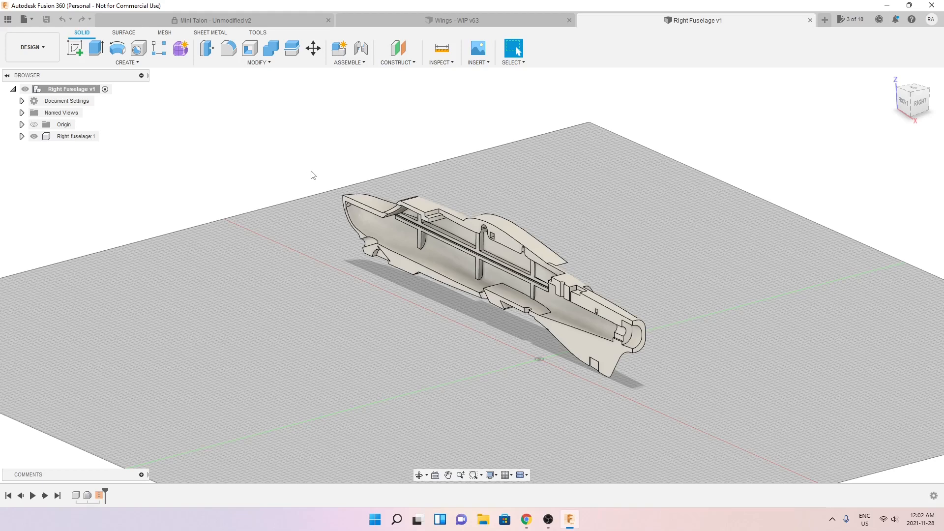
mouse_move(323, 168)
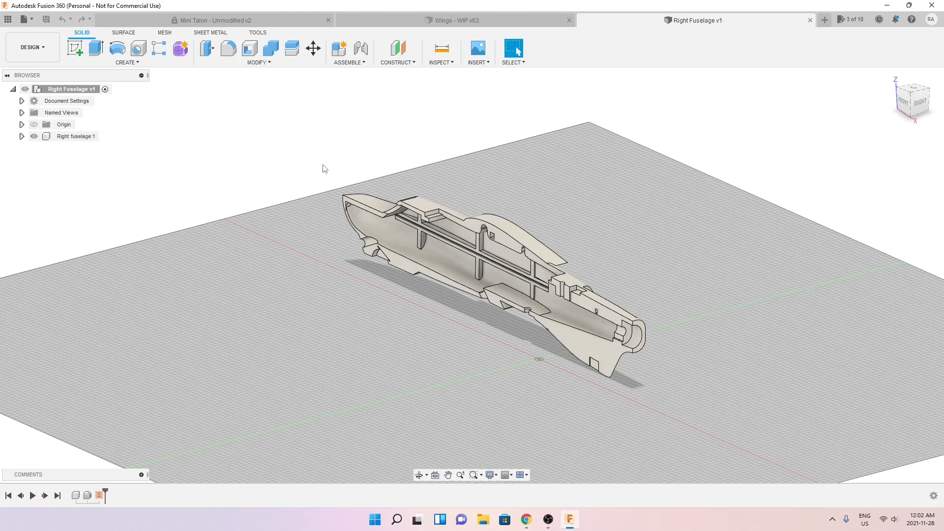